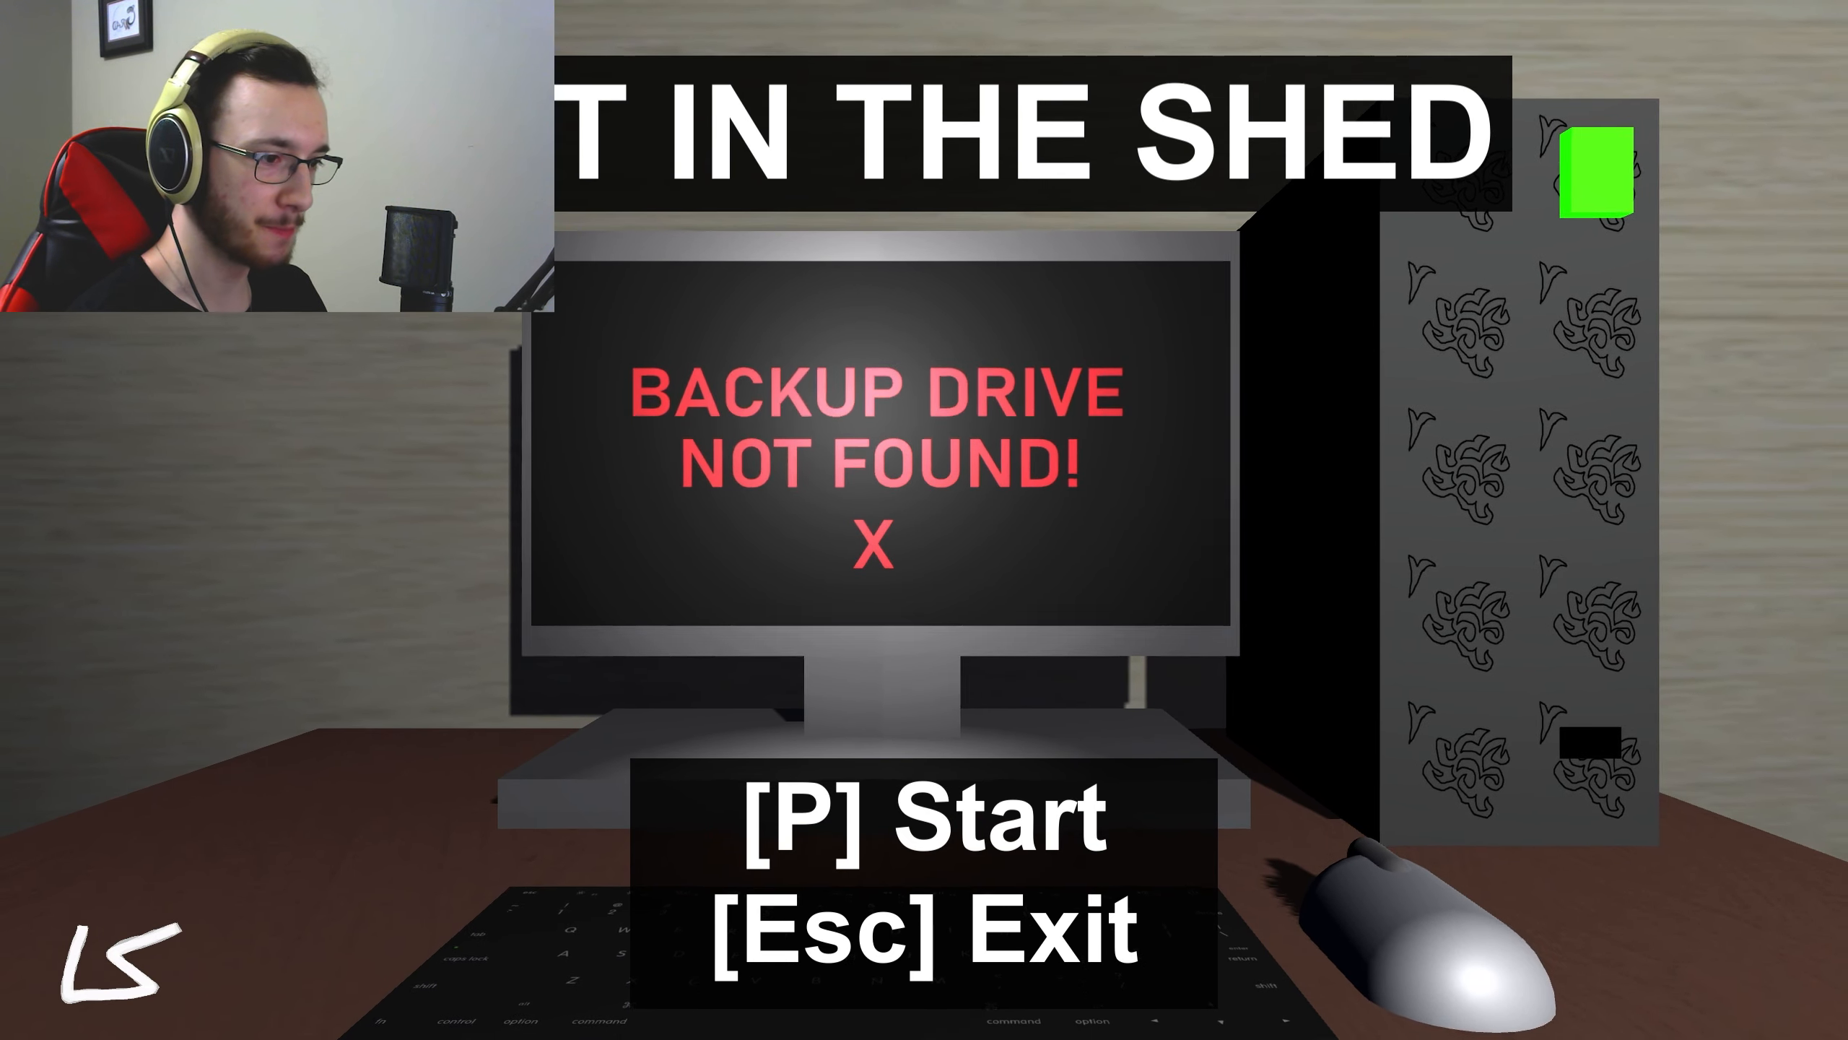
{"action": "key", "text": "p"}
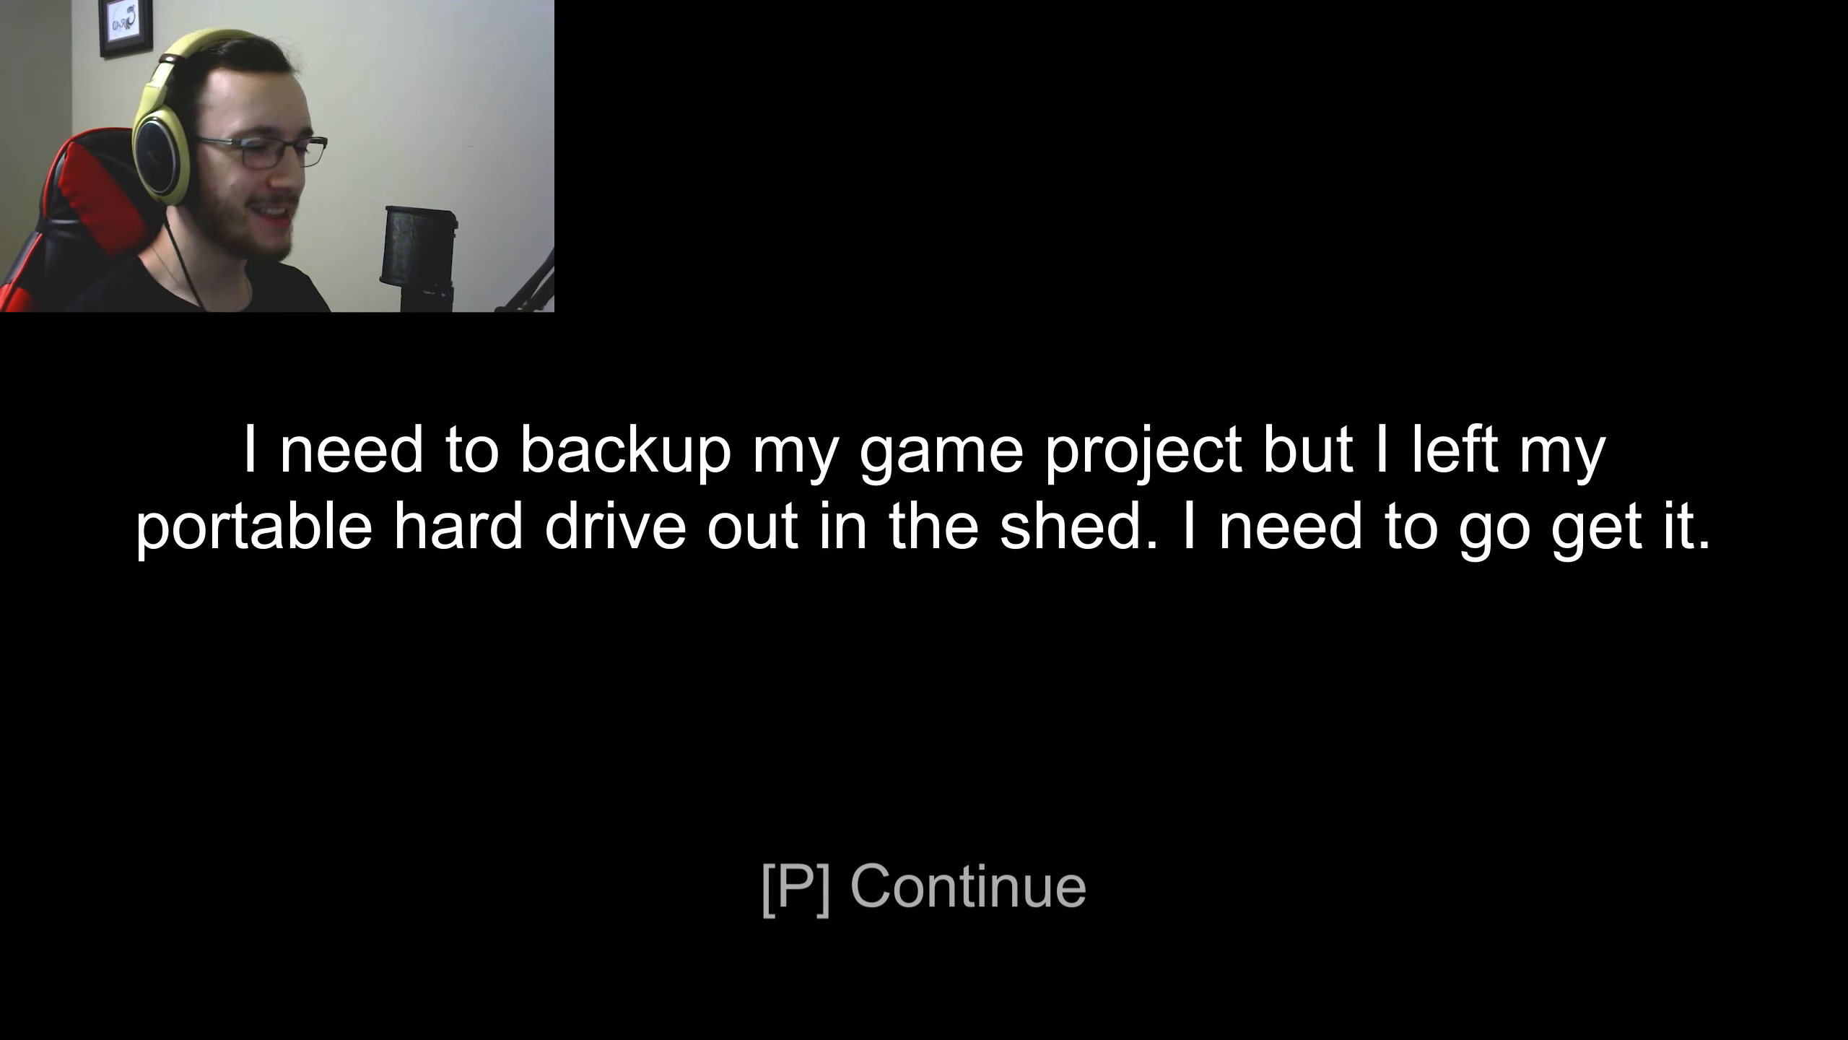
{"action": "key", "text": "p"}
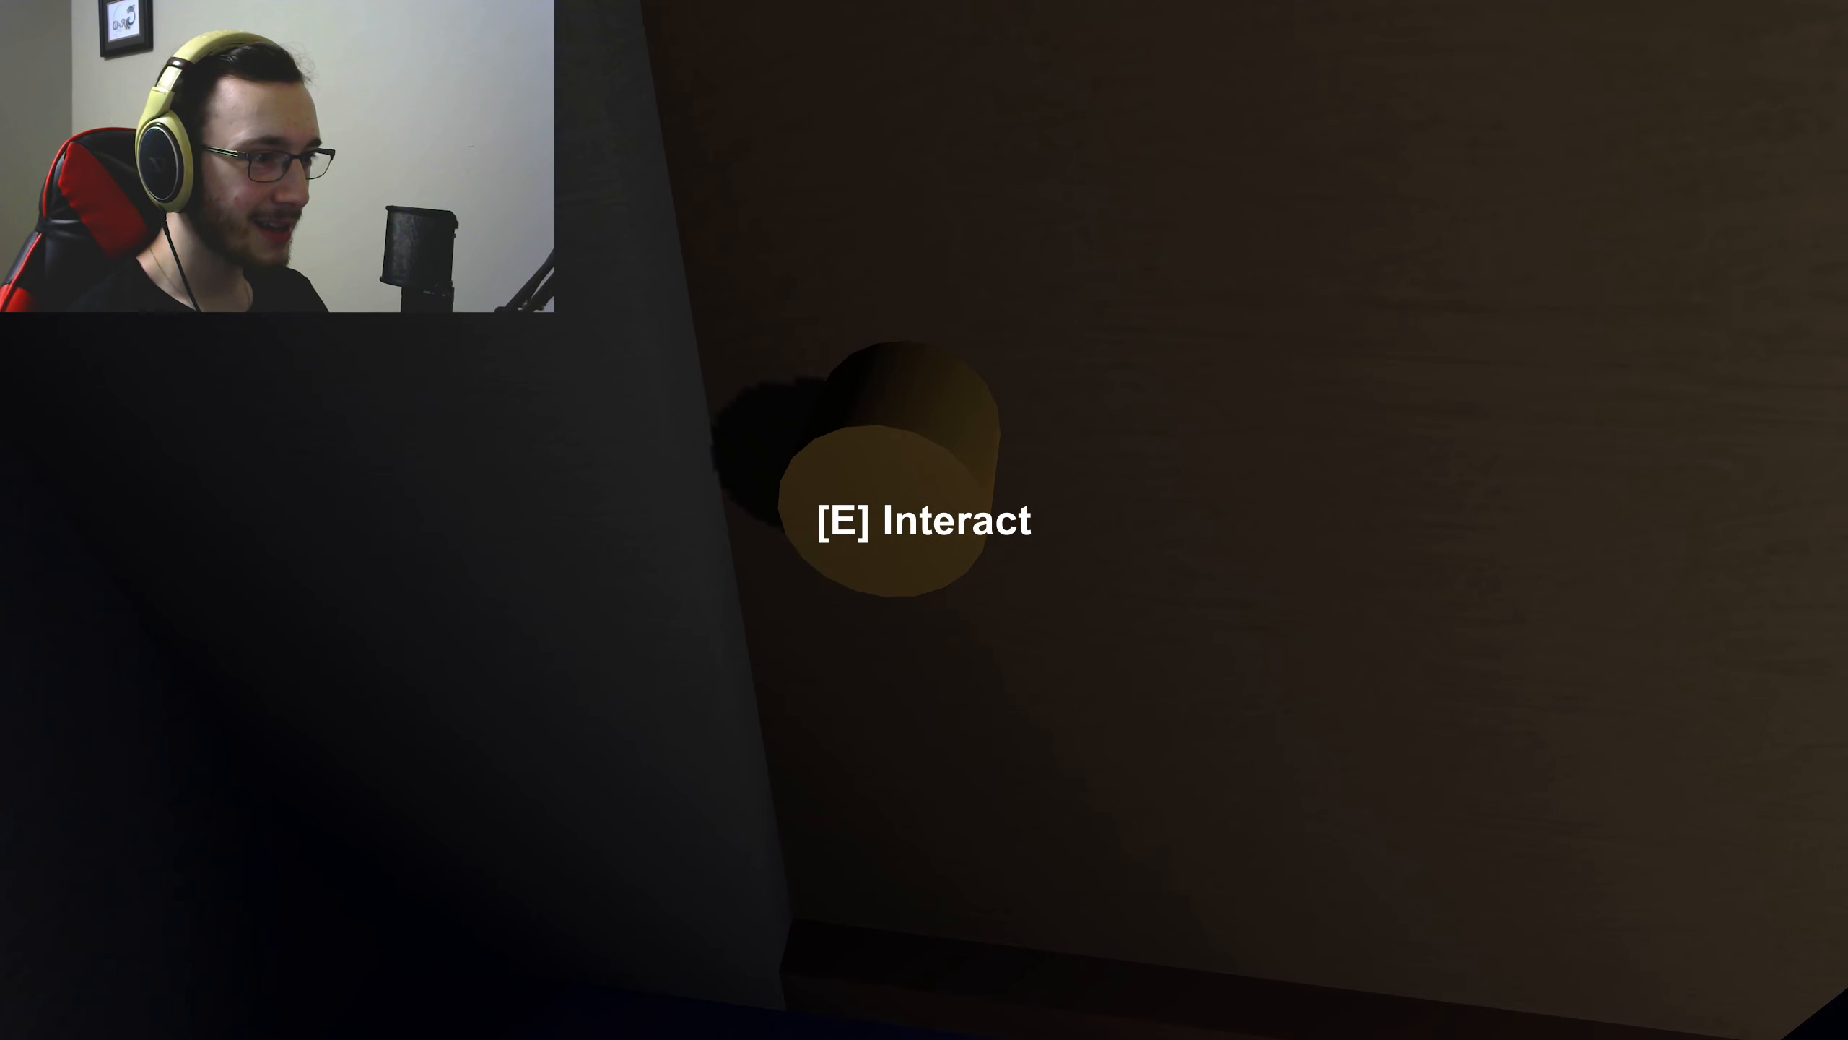
{"action": "key", "text": "e"}
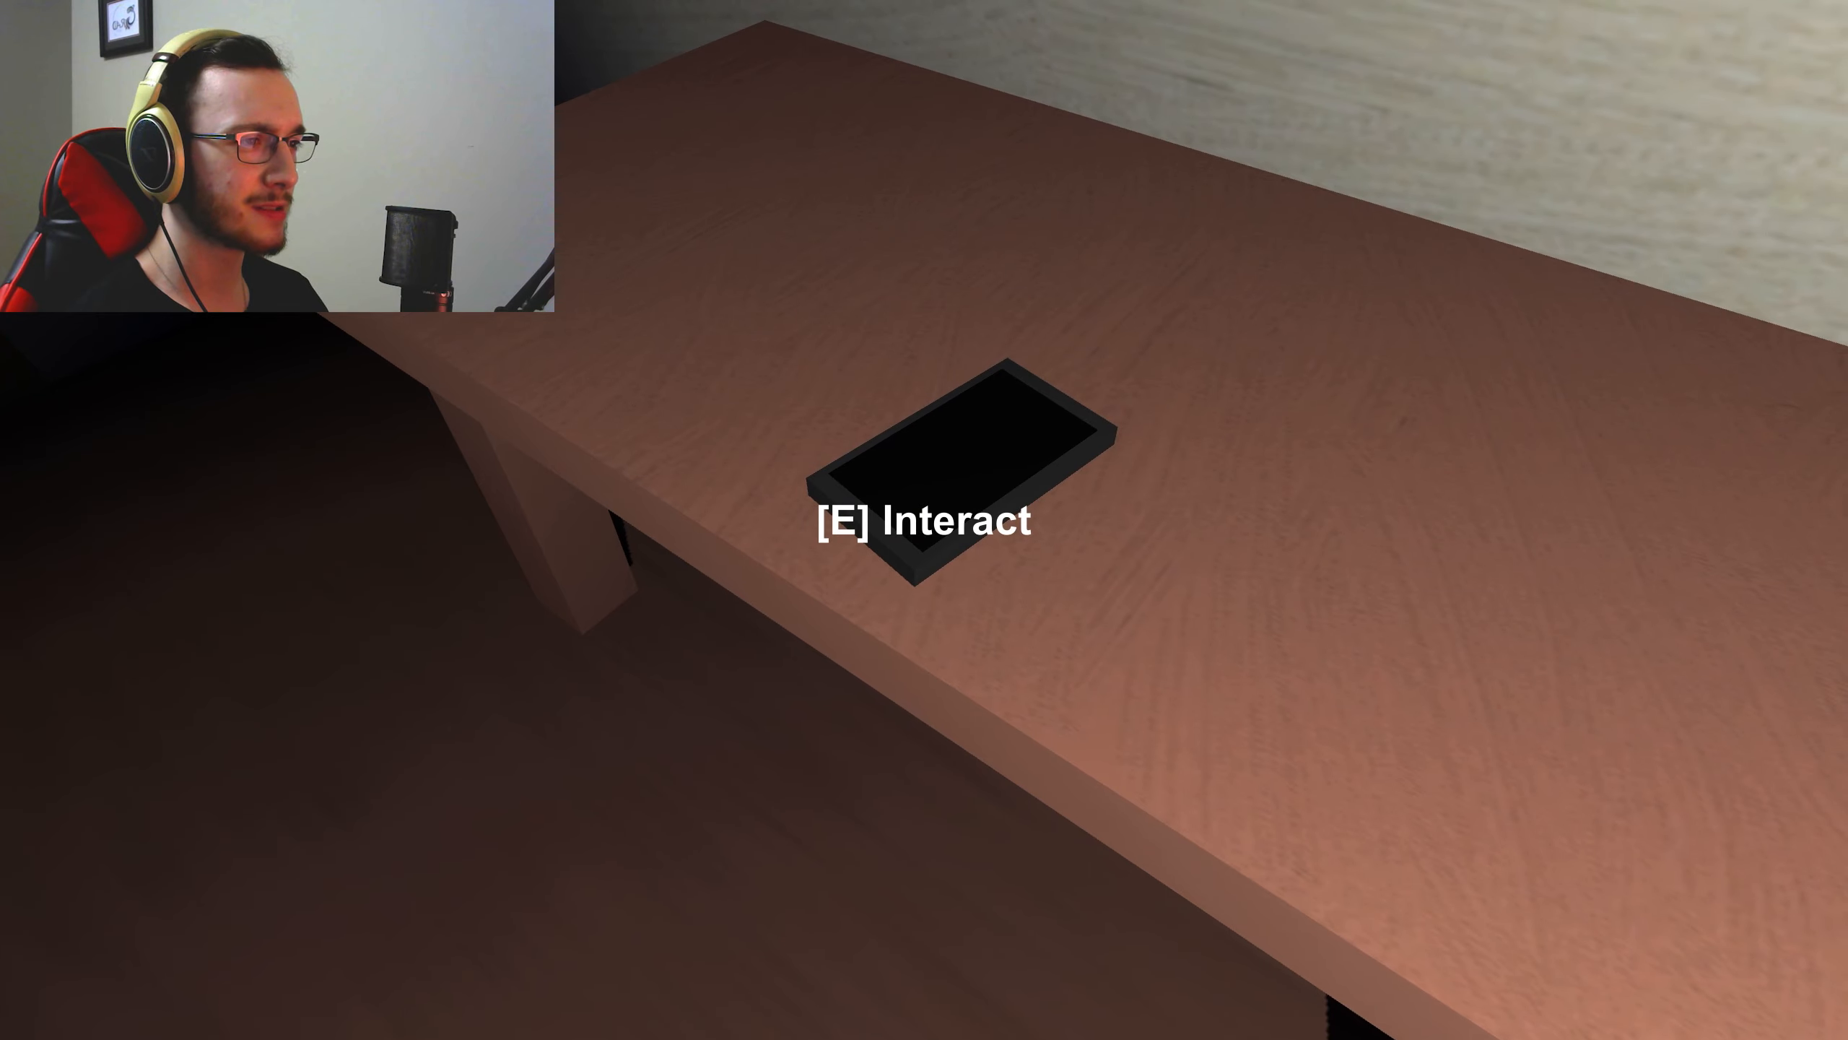
{"action": "mouse_move", "coordinate": [918, 540]}
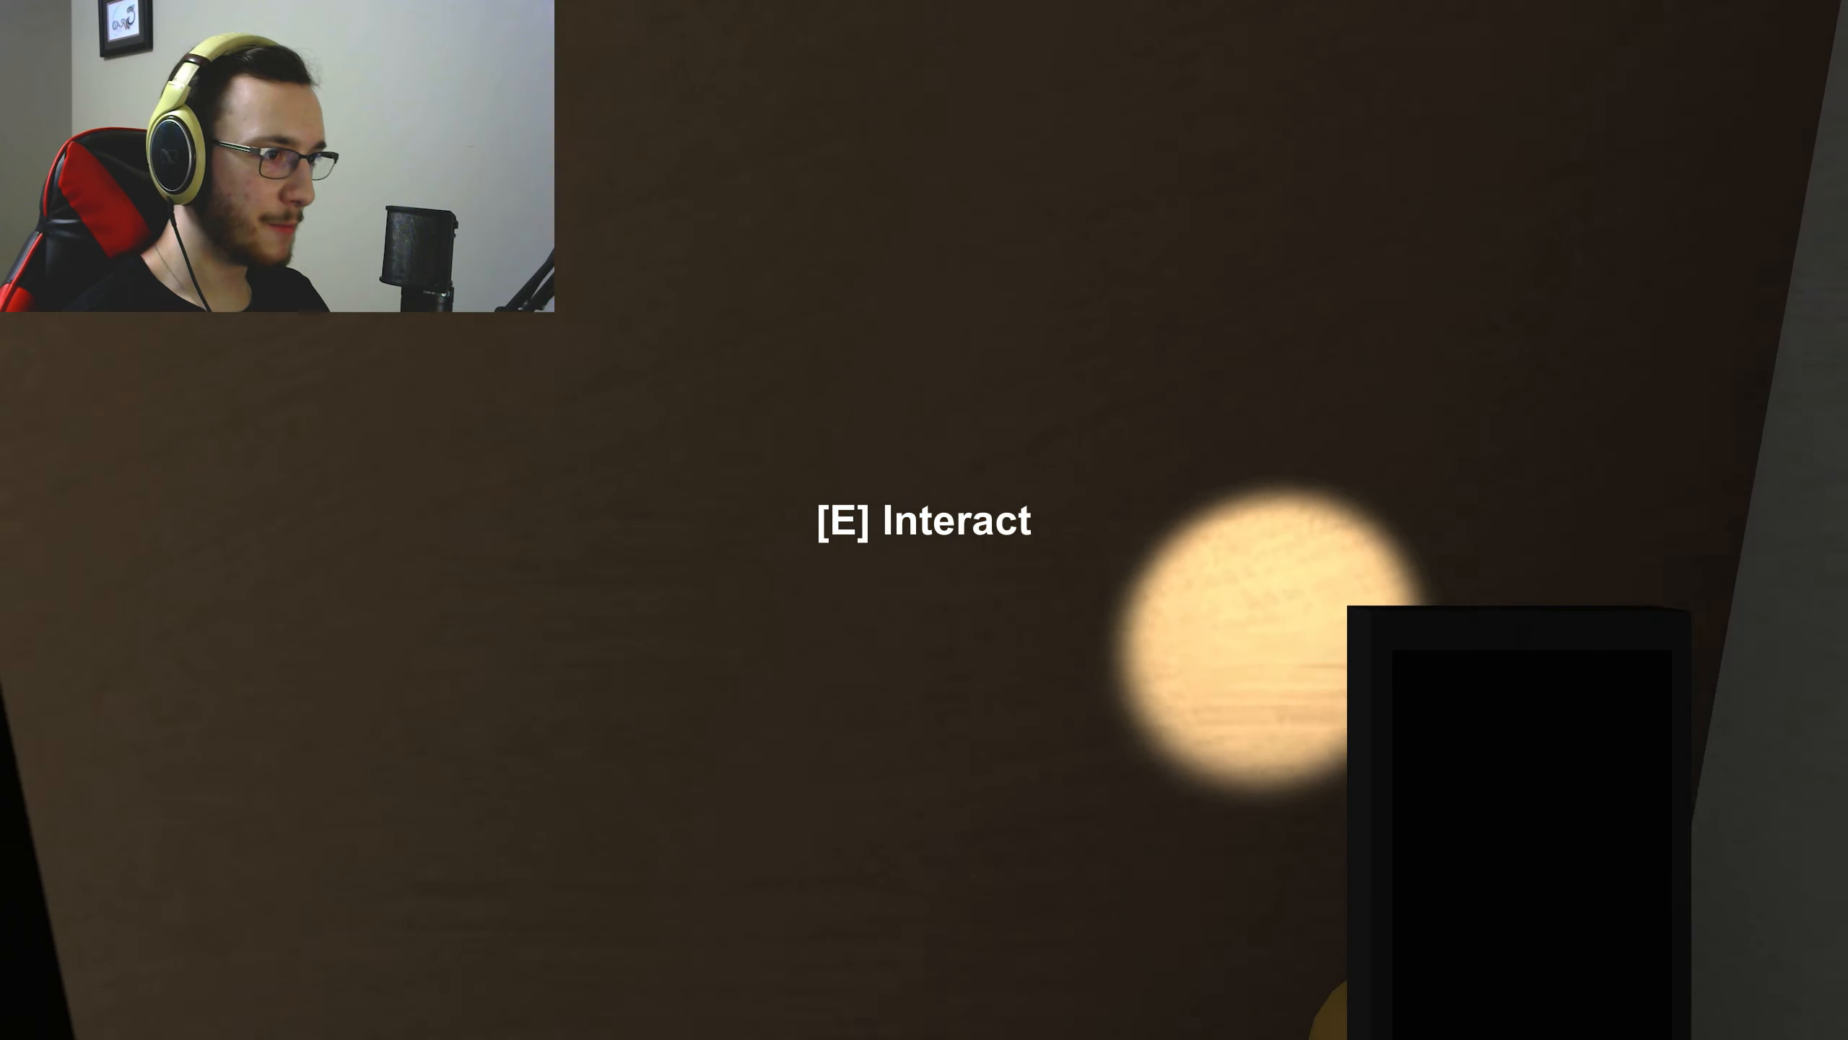
{"action": "key", "text": "e"}
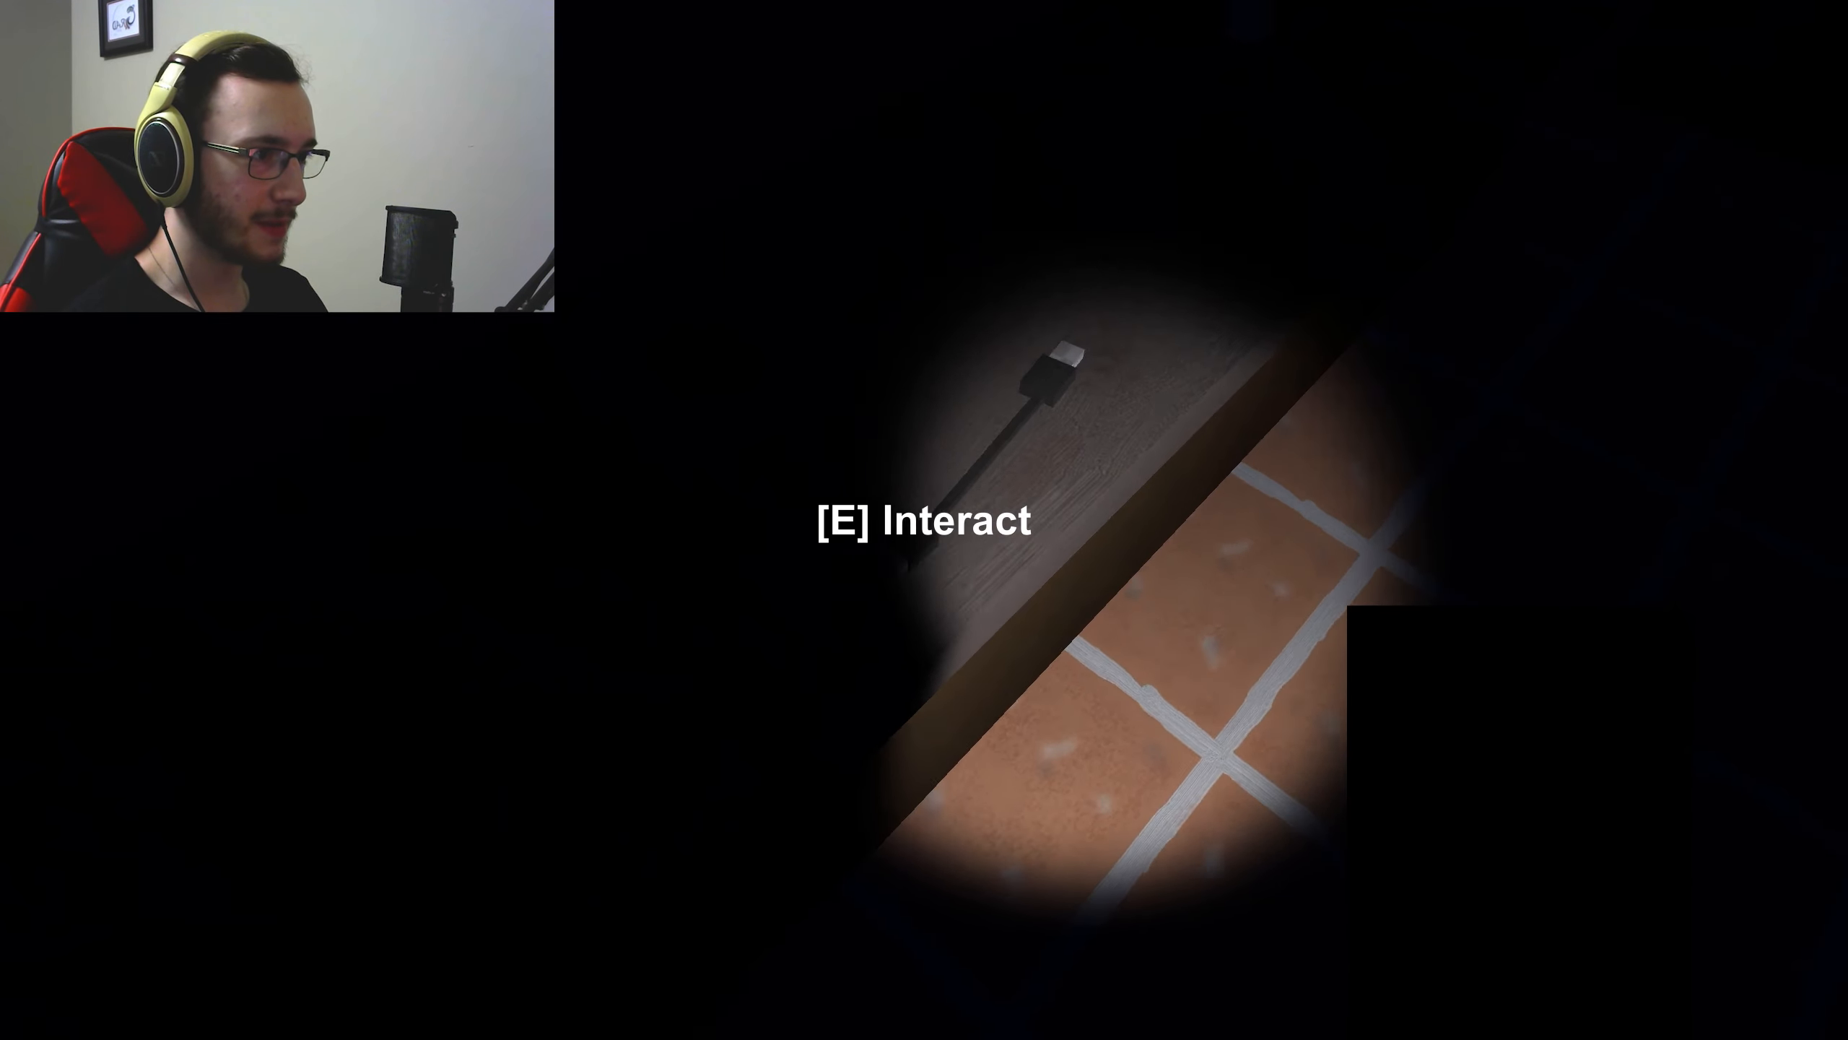
{"action": "key", "text": "e"}
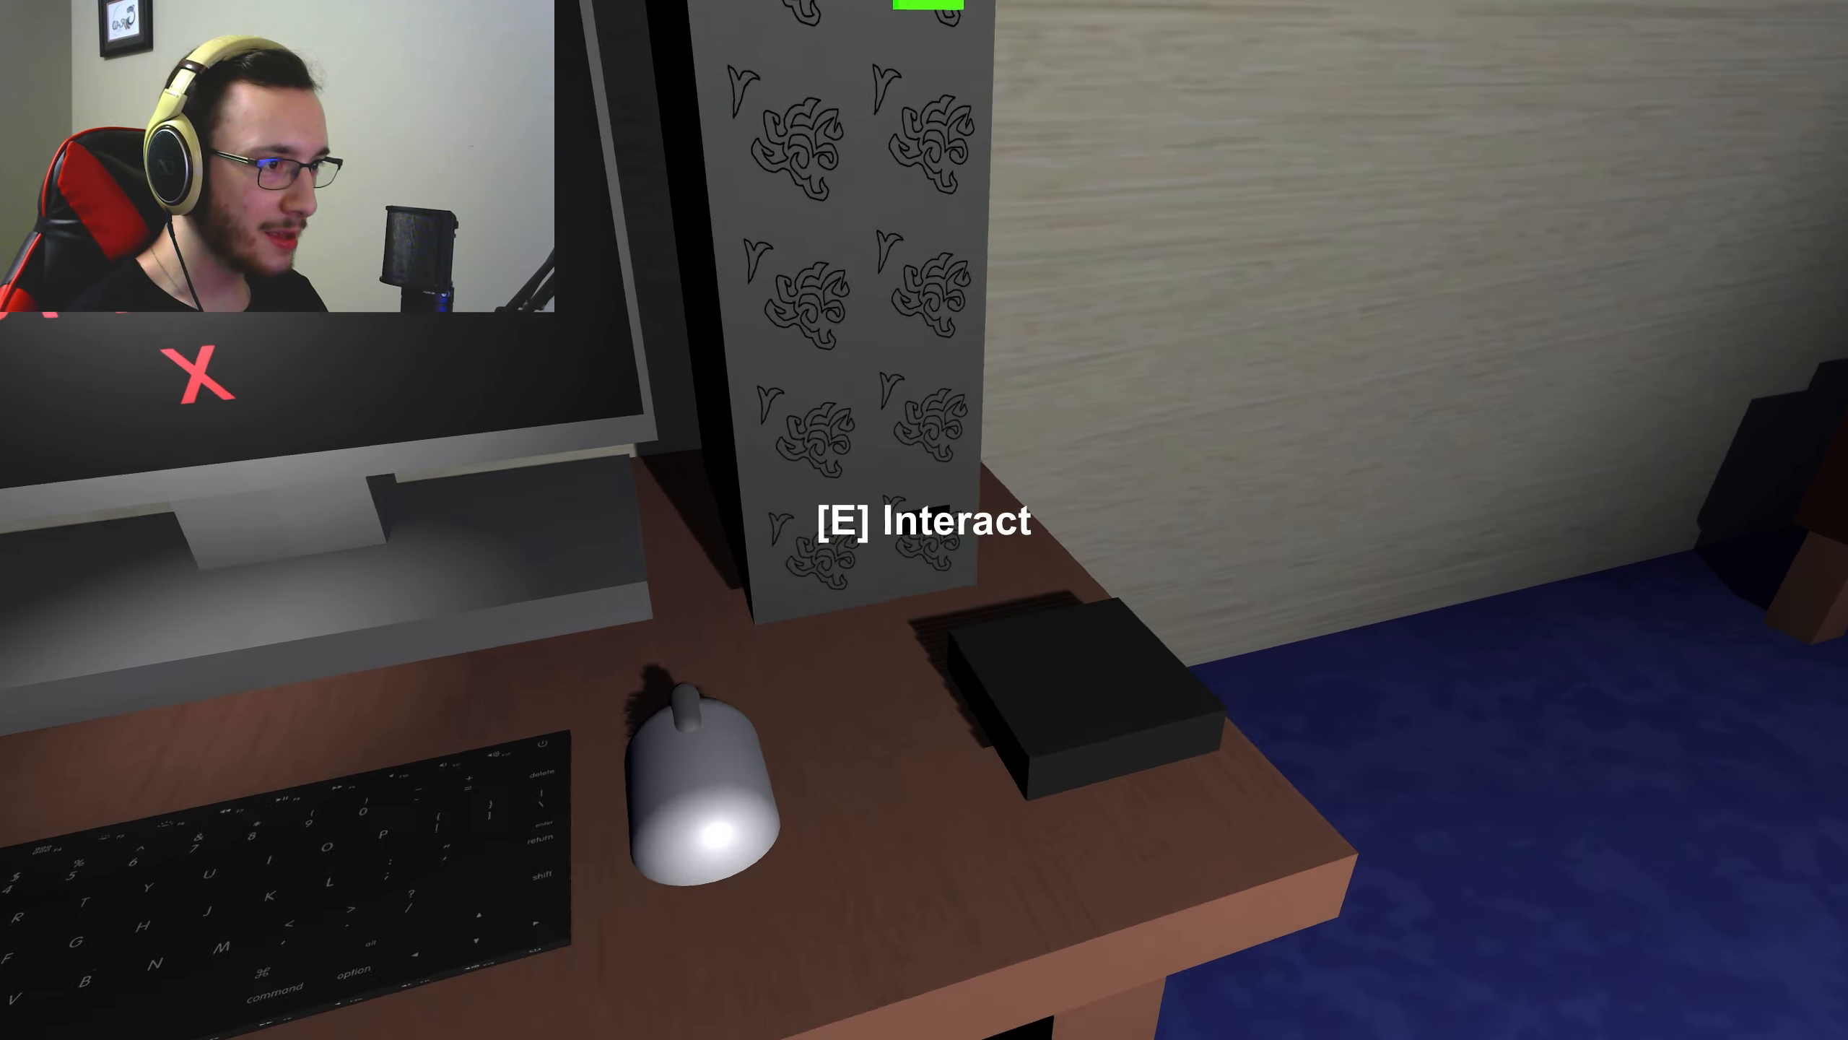
{"action": "key", "text": "e"}
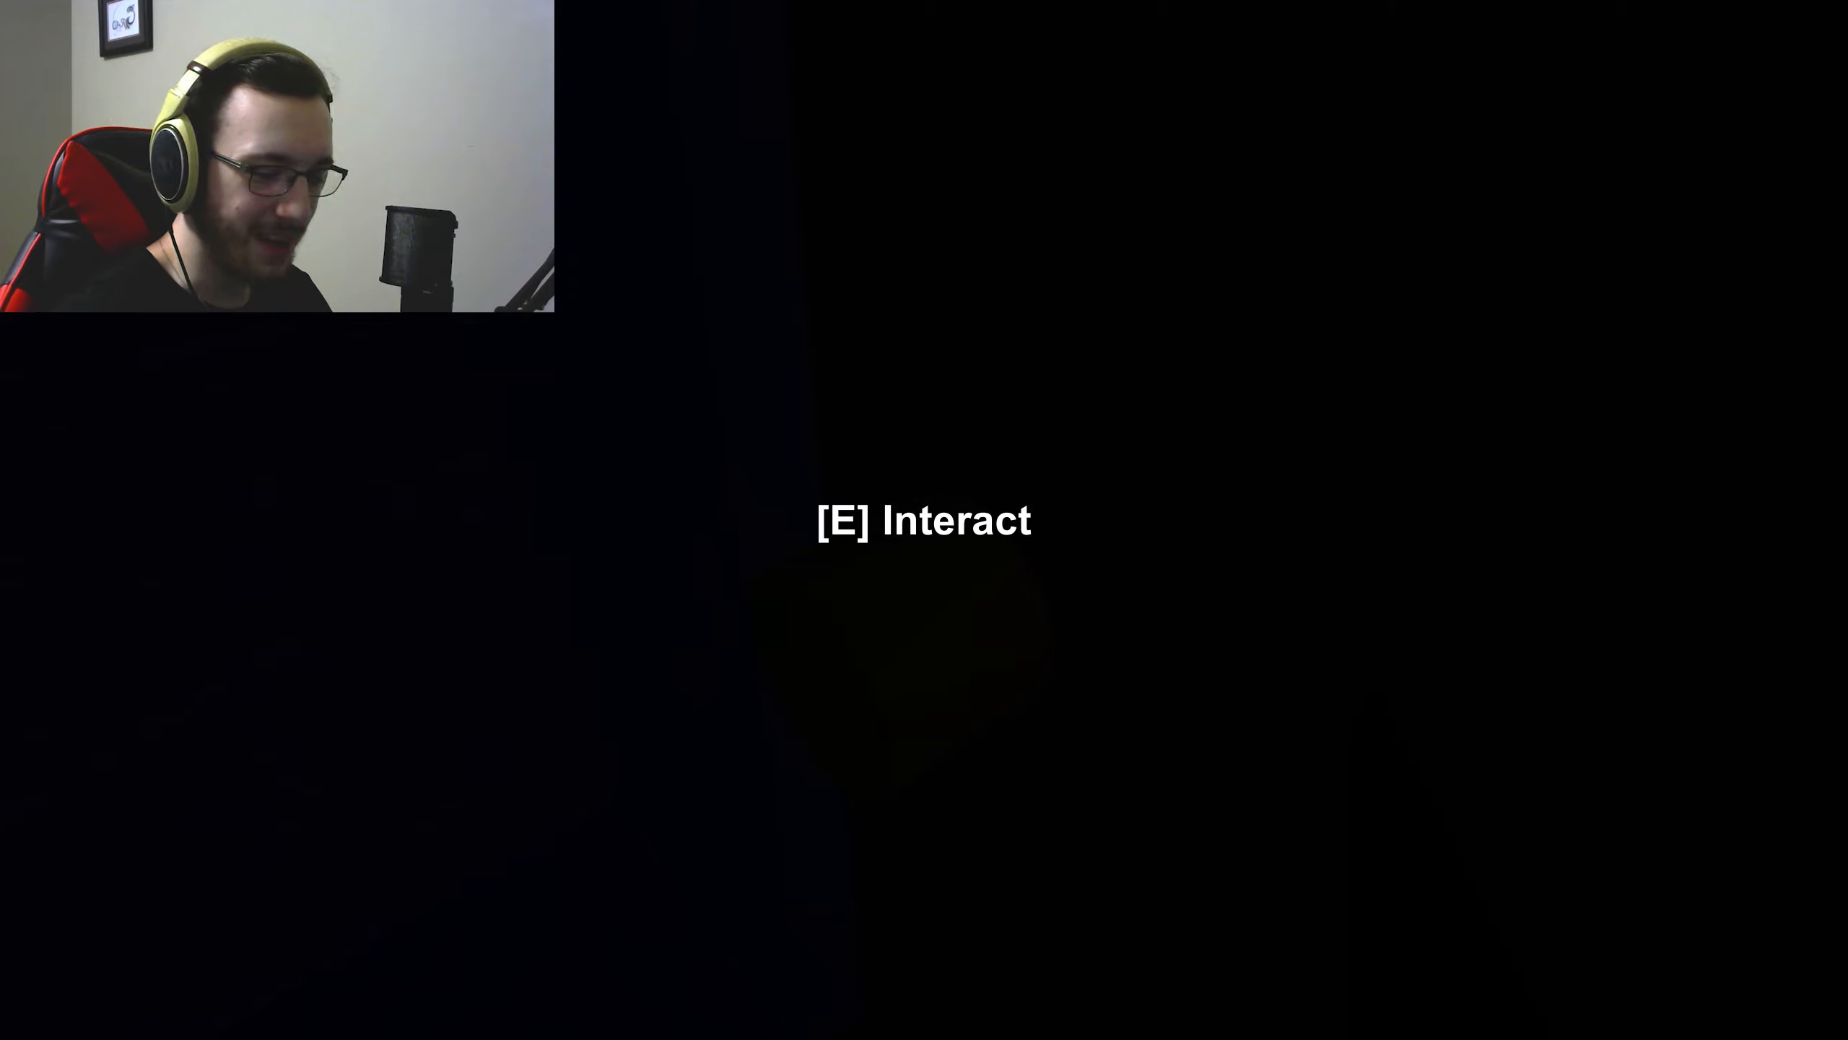
{"action": "key", "text": "e"}
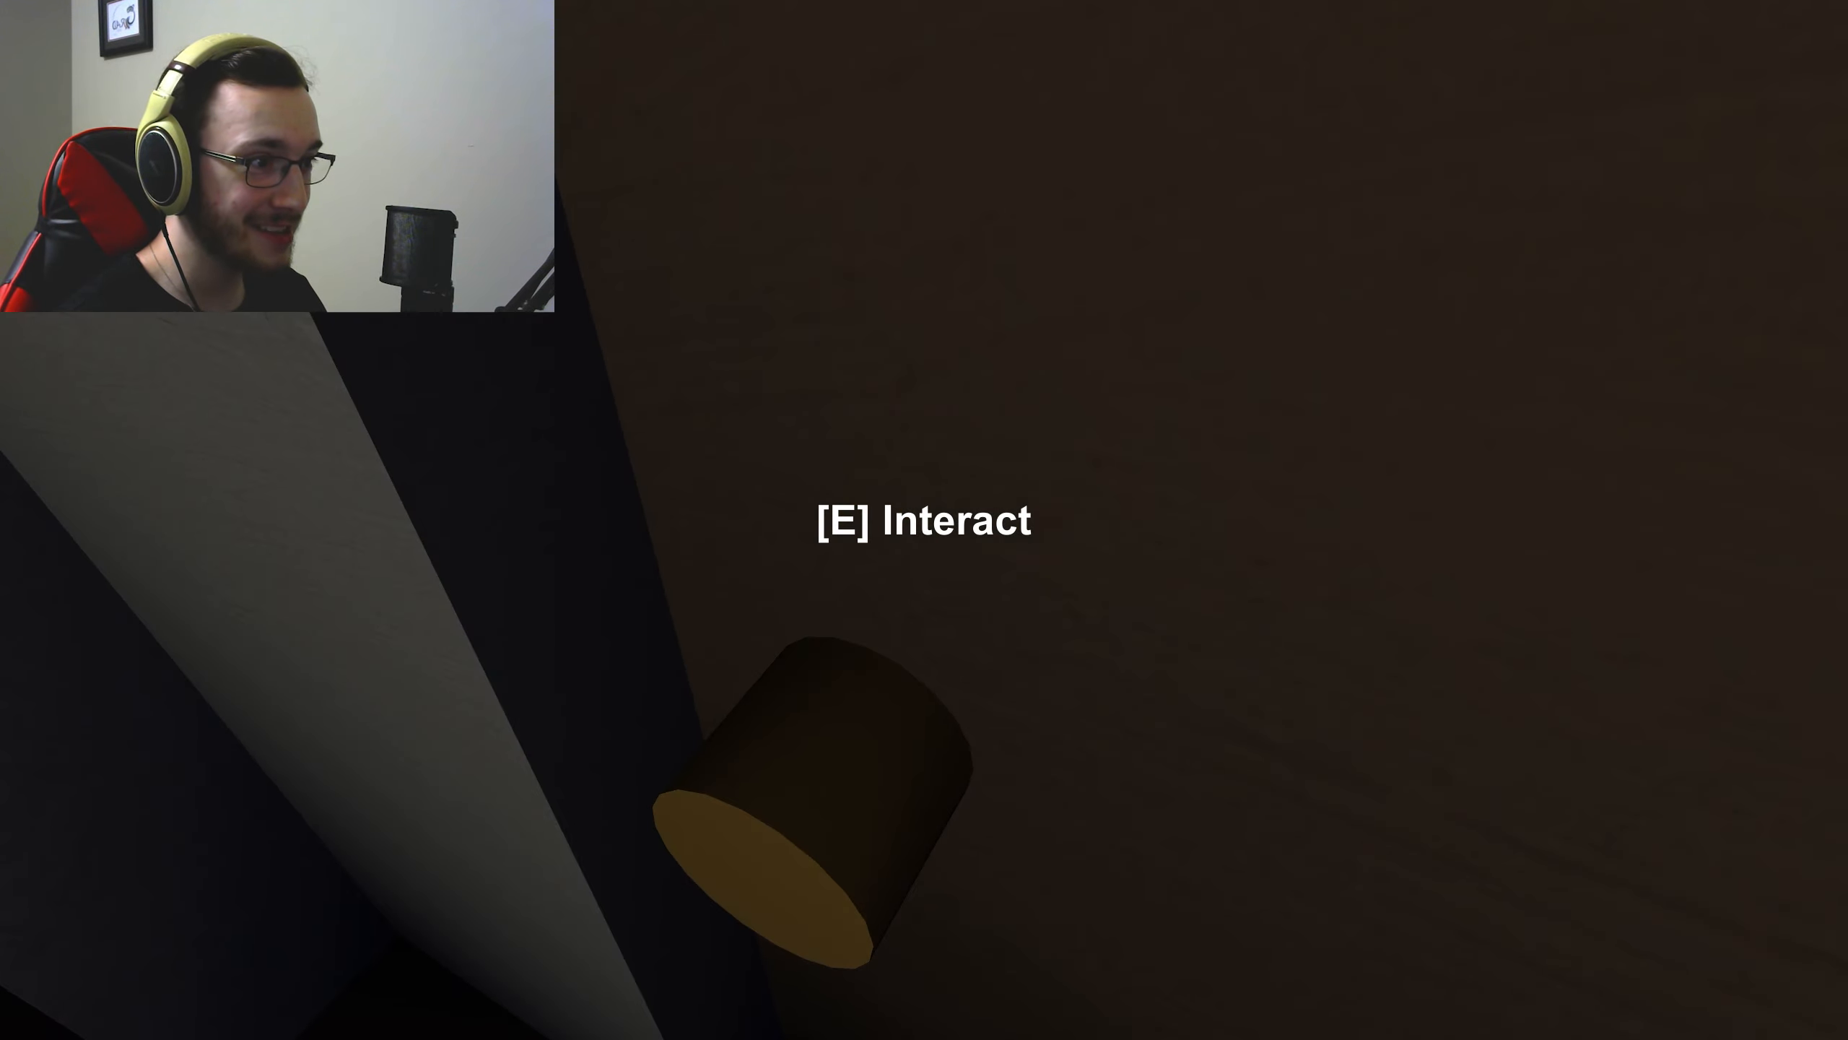
{"action": "key", "text": "e"}
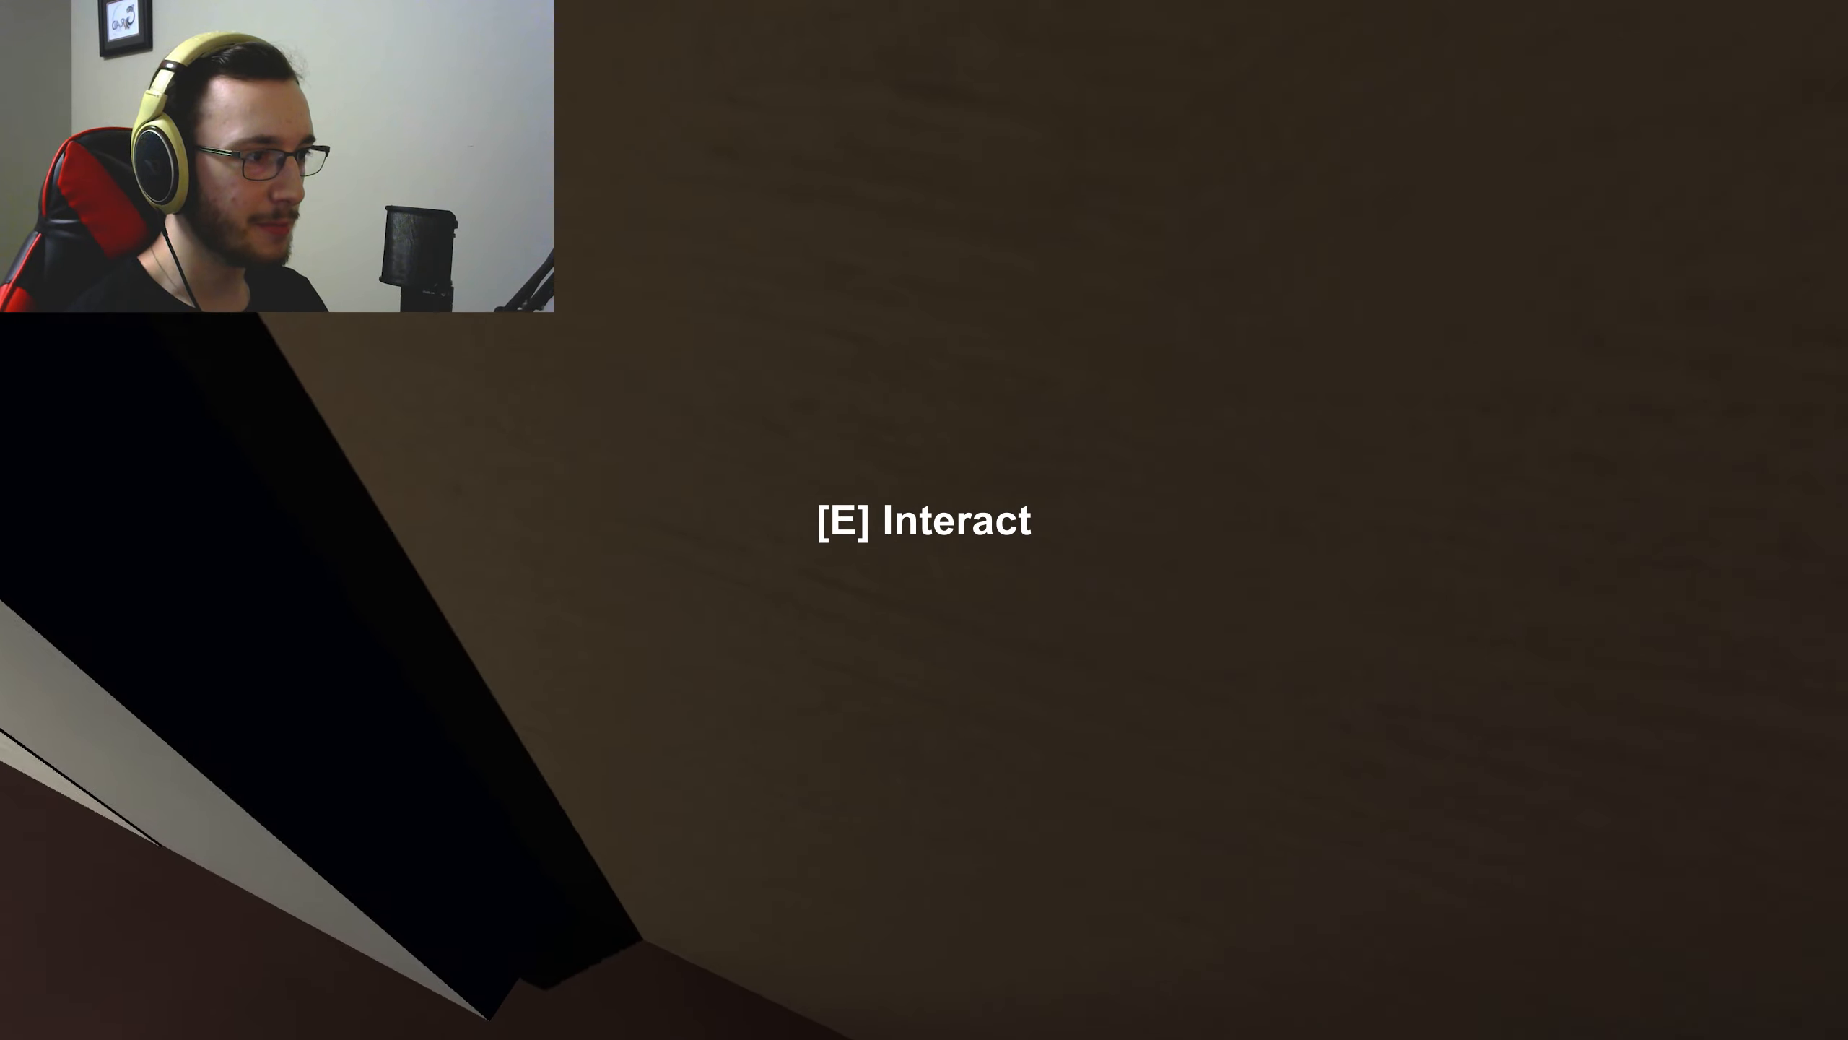
{"action": "key", "text": "e"}
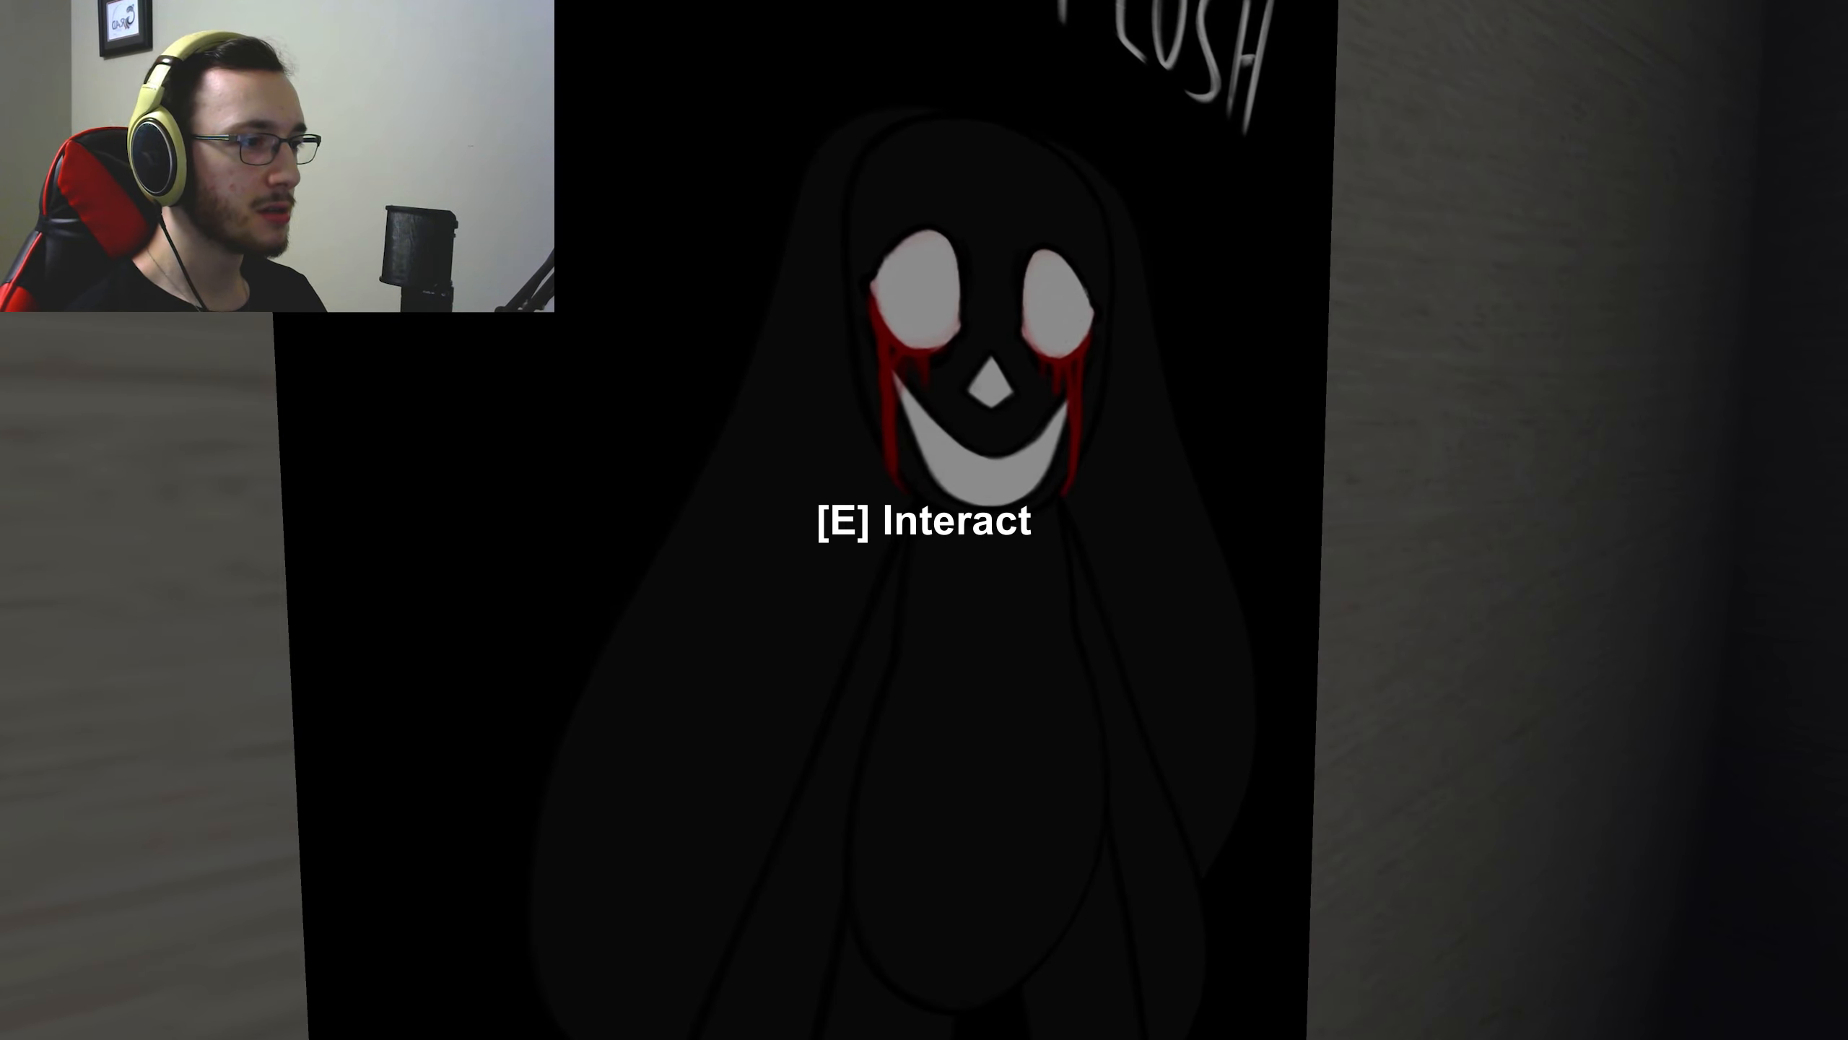
{"action": "key", "text": "e"}
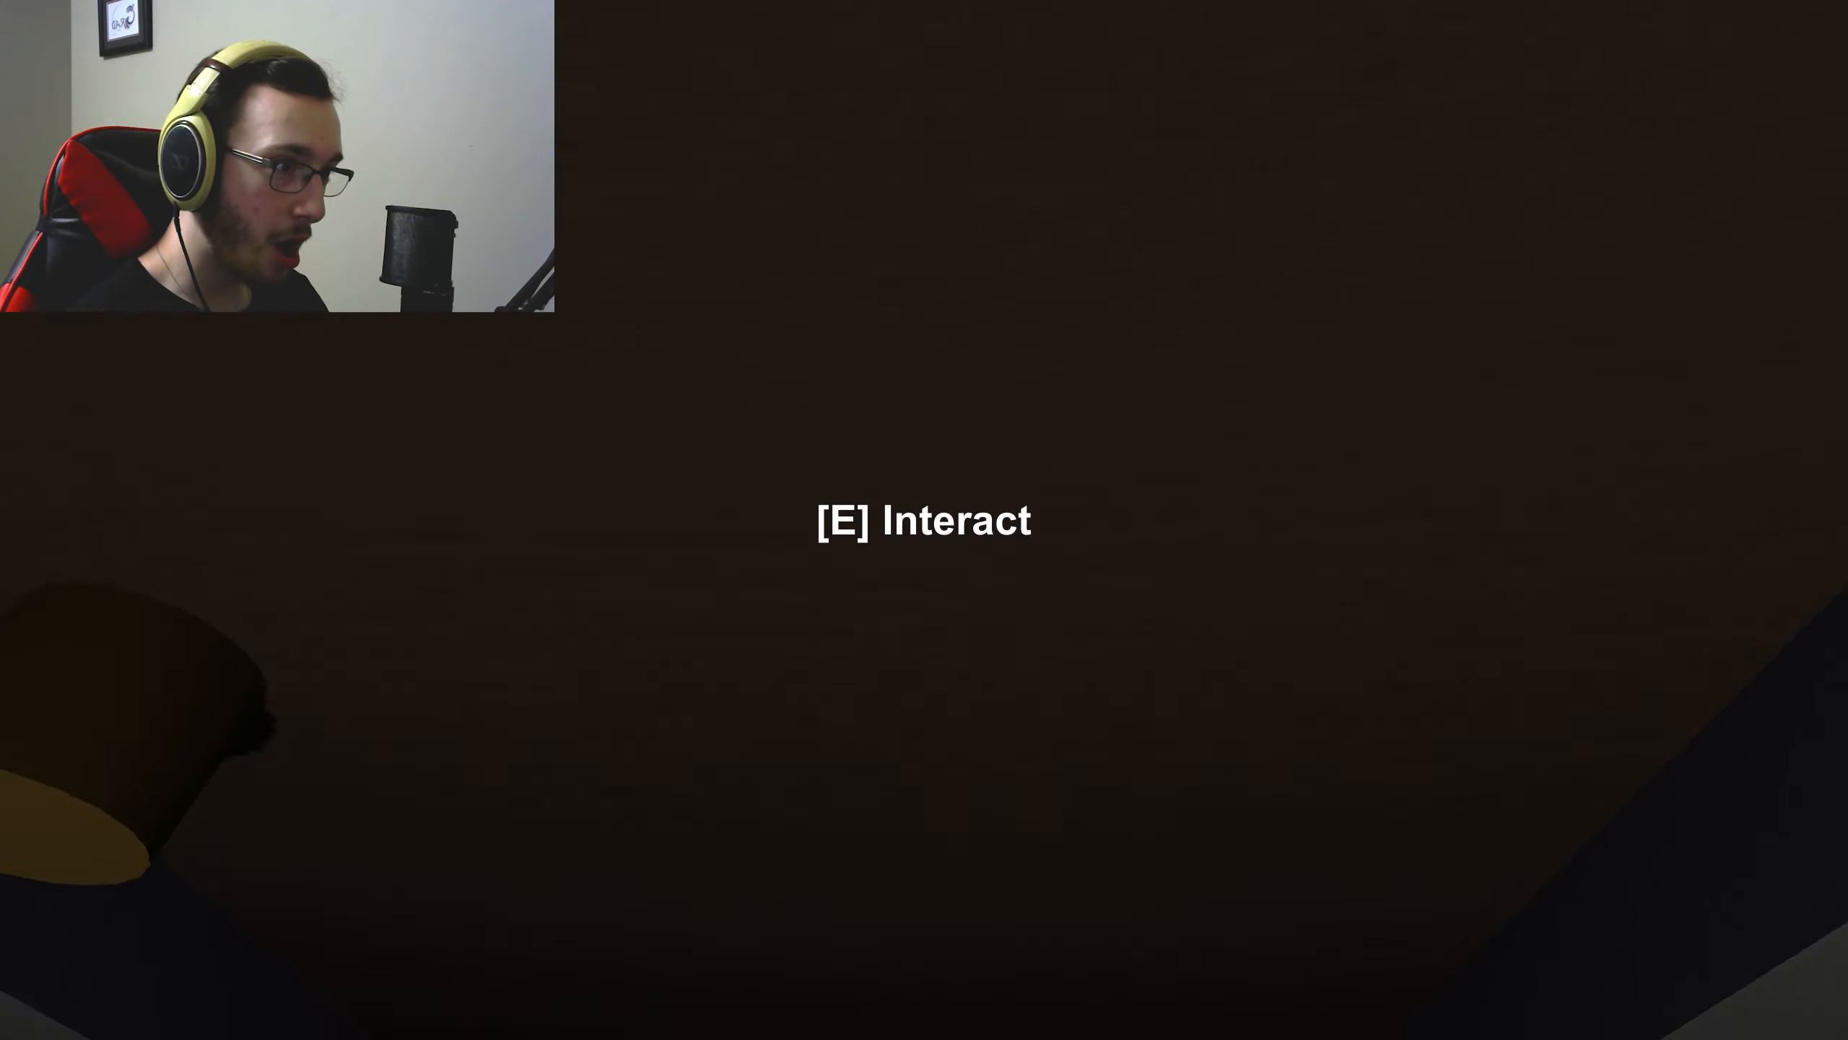
{"action": "key", "text": "e"}
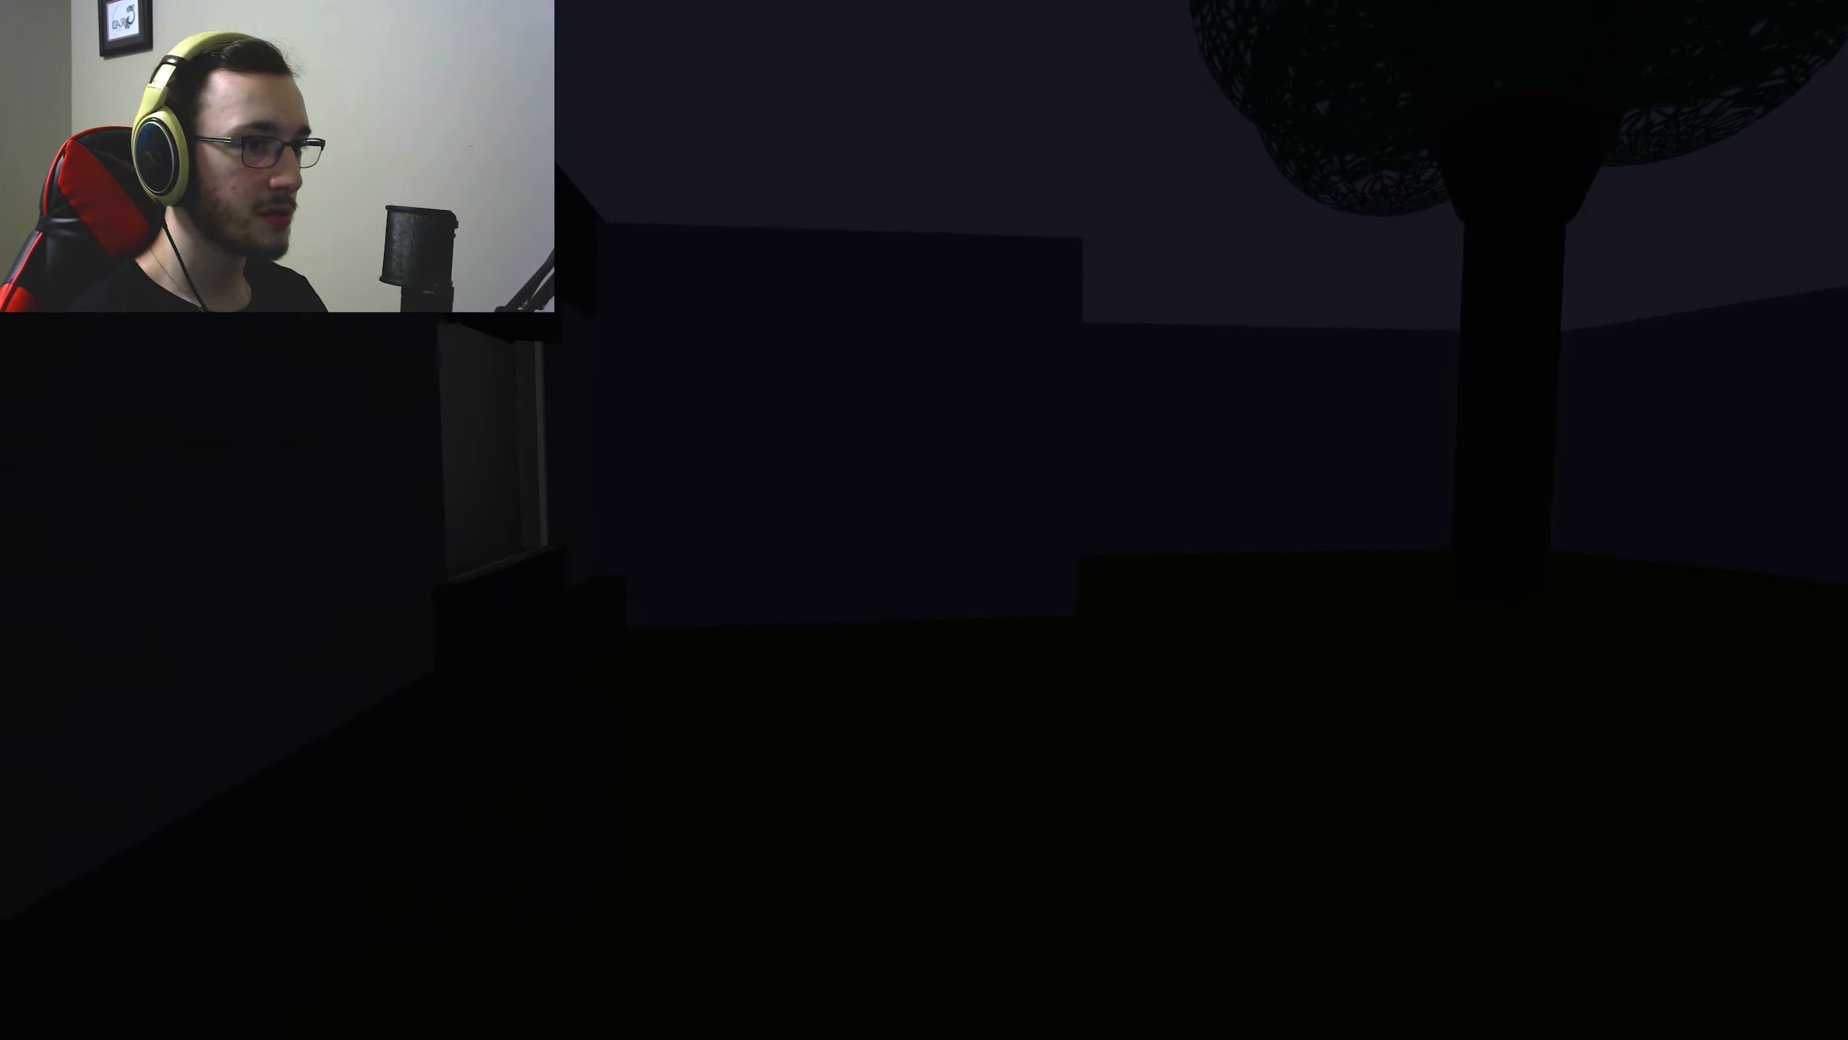